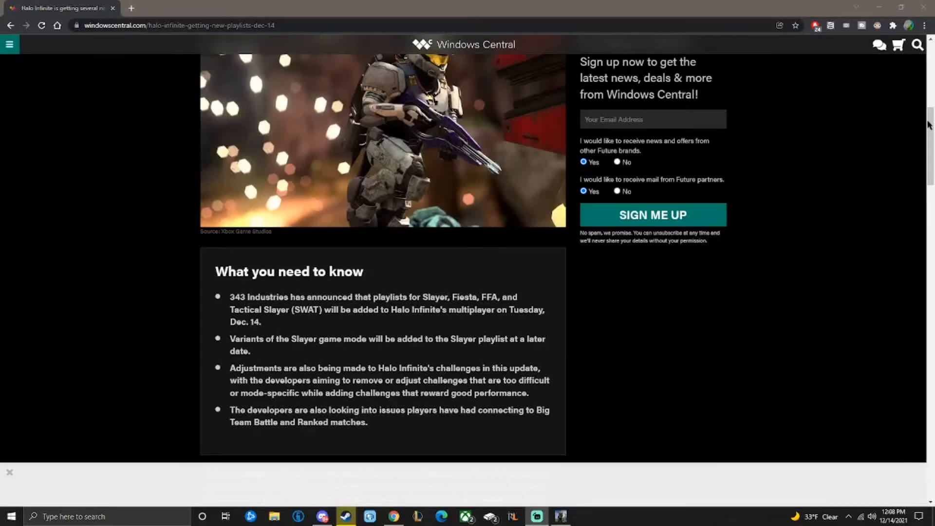
Step: Read down through the Halo Infinite playlist article to the multiplayer screenshot
scroll(up, 3)
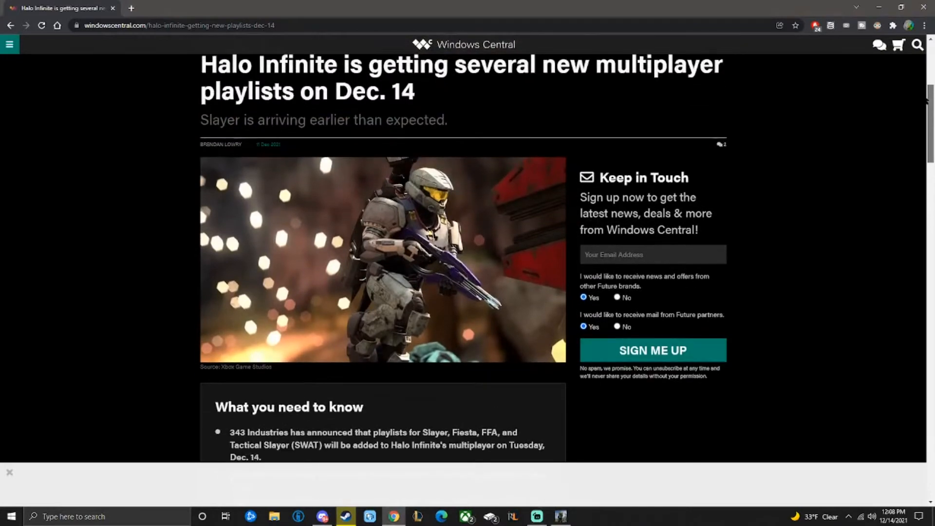
scroll(up, 3)
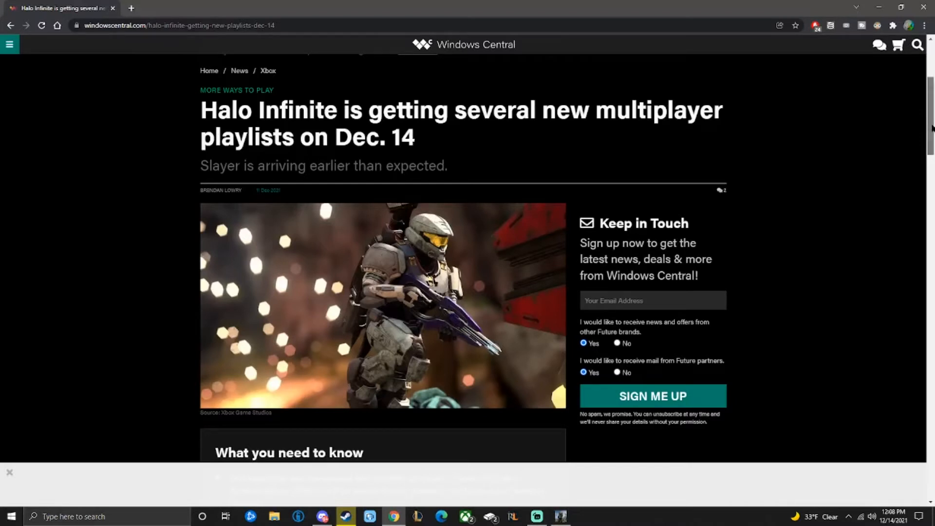
scroll(down, 3)
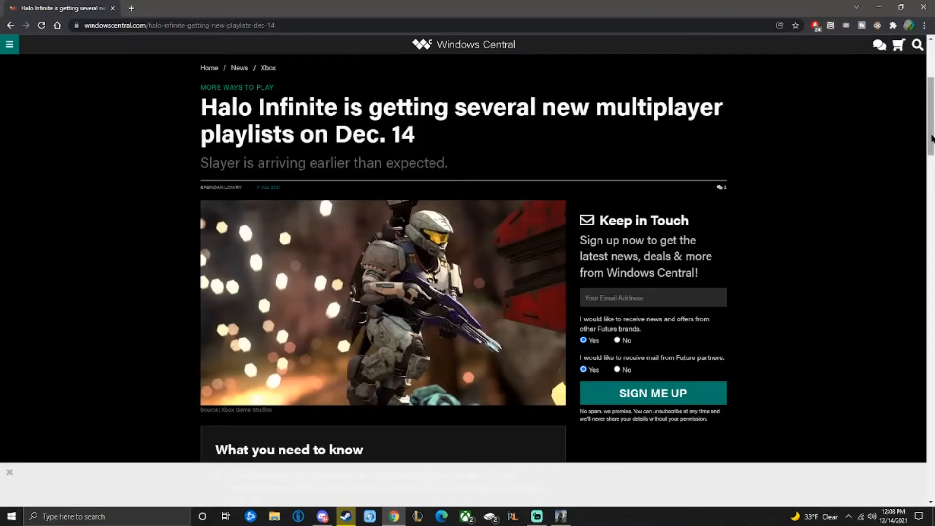
scroll(down, 3)
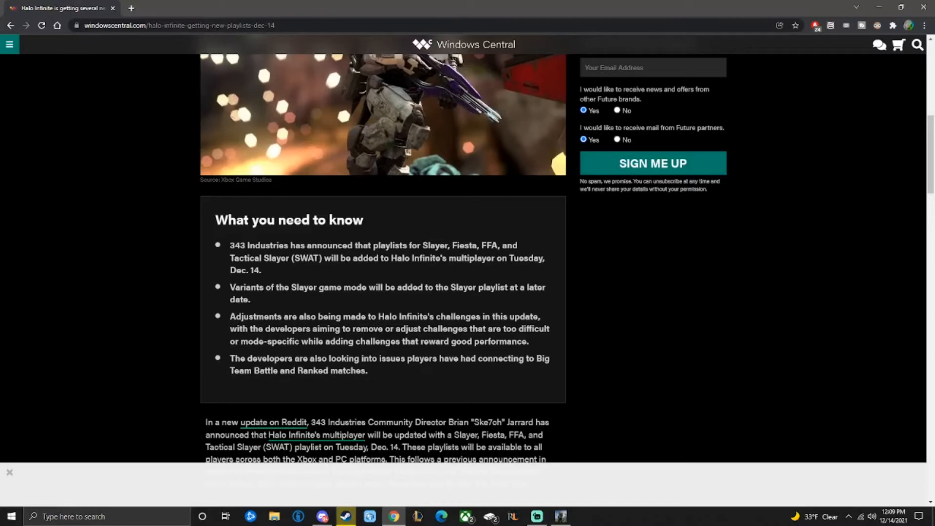
scroll(down, 3)
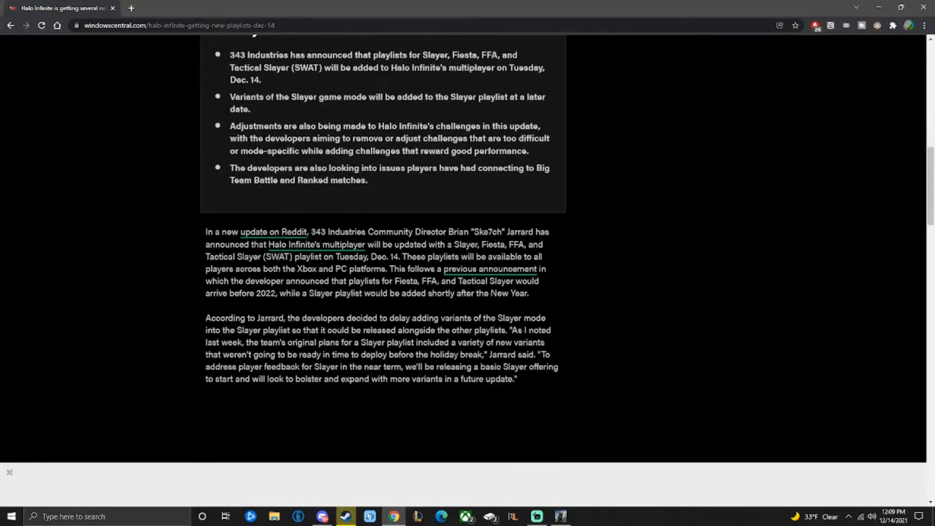
scroll(down, 3)
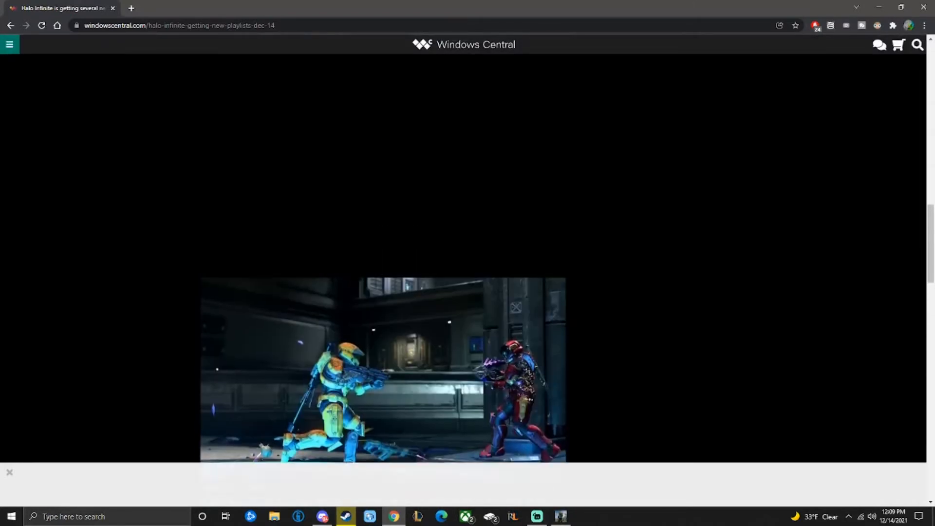
scroll(down, 3)
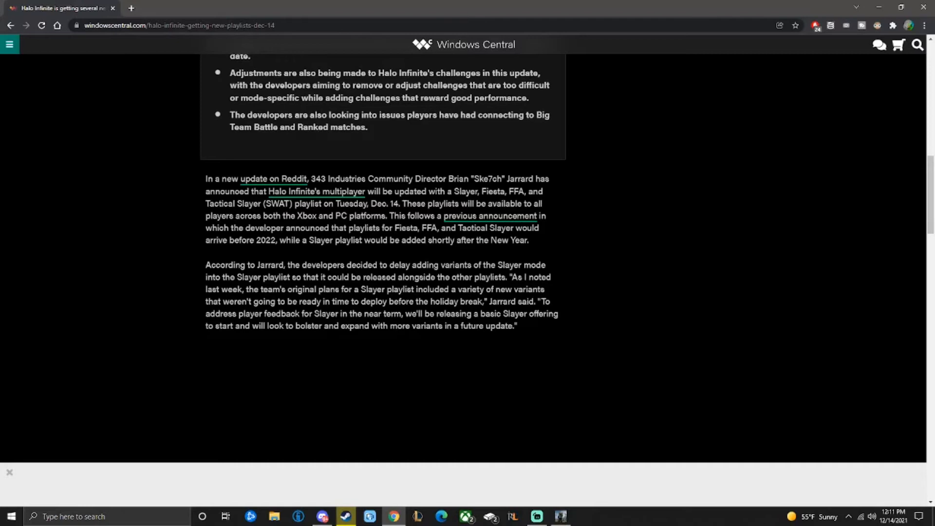
scroll(down, 3)
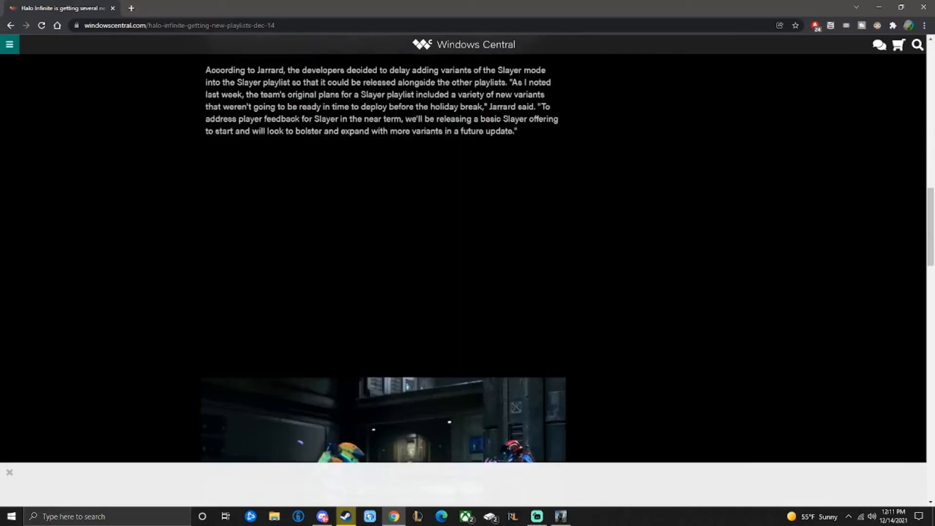
scroll(down, 3)
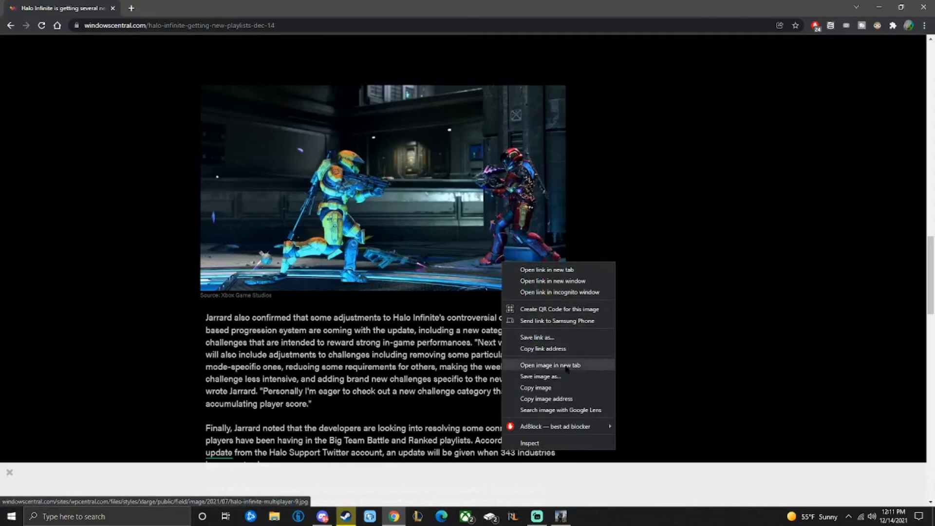
Step: Save the article's Halo multiplayer screenshot as a webp image file
click(540, 376)
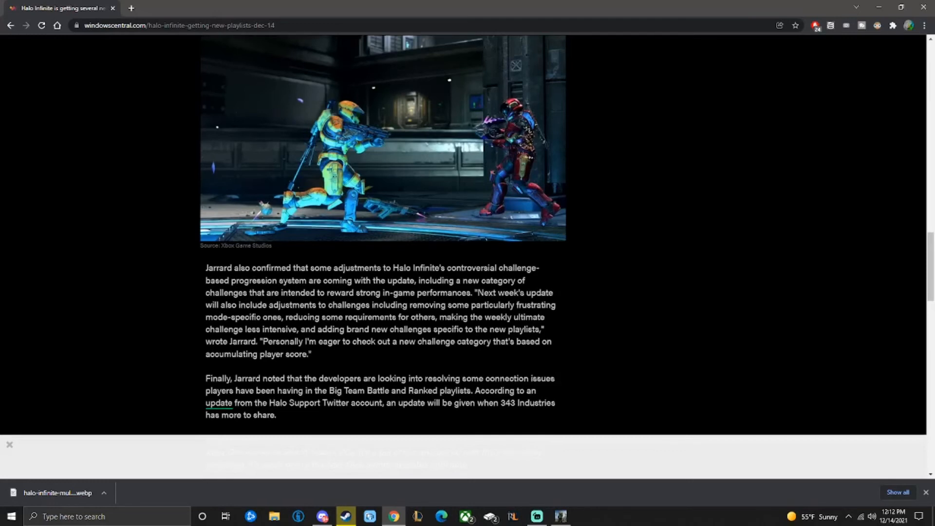
scroll(down, 3)
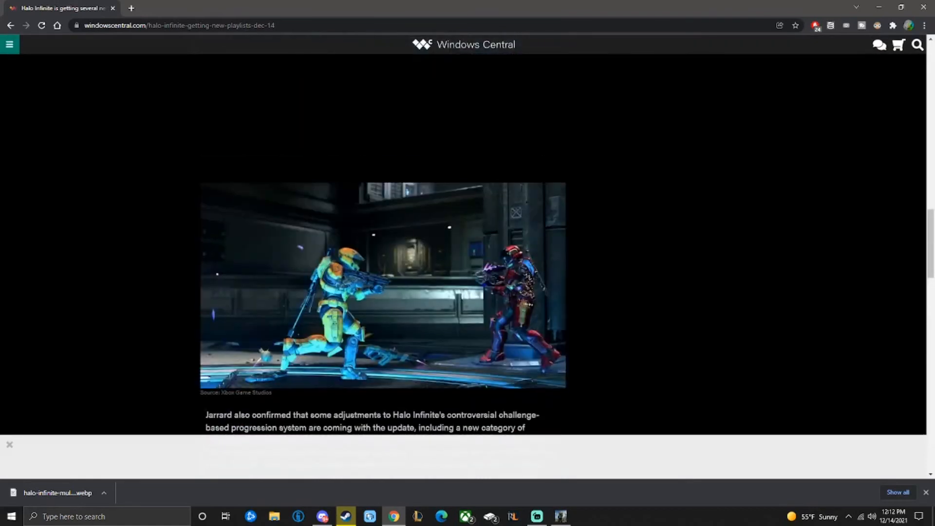
scroll(down, 3)
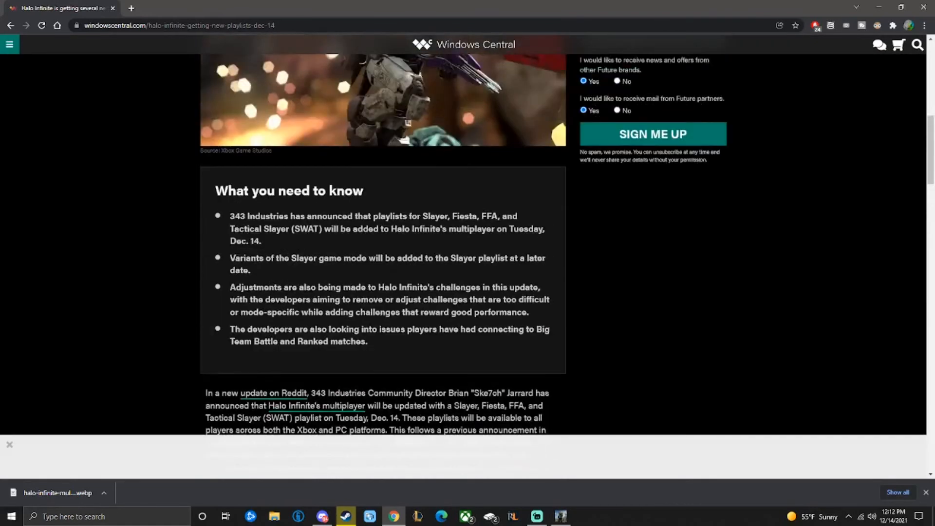
scroll(up, 3)
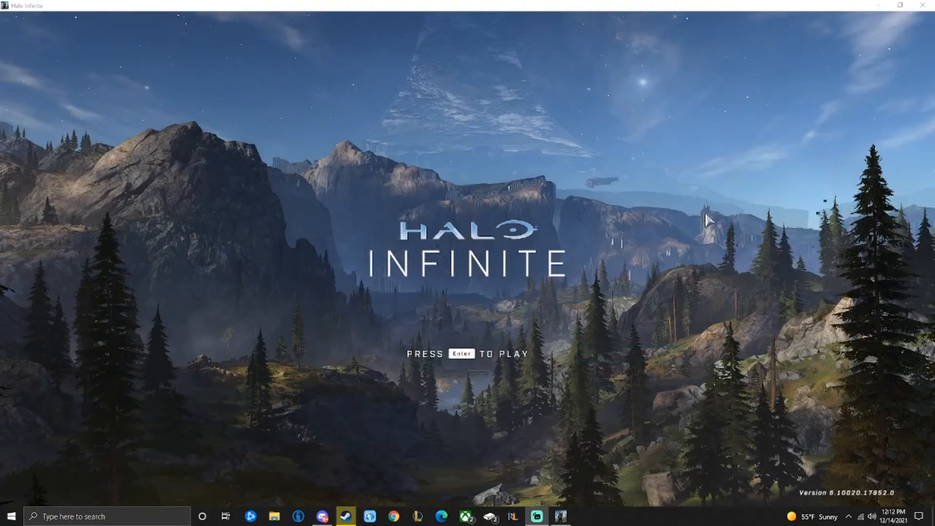
mouse_move(554, 348)
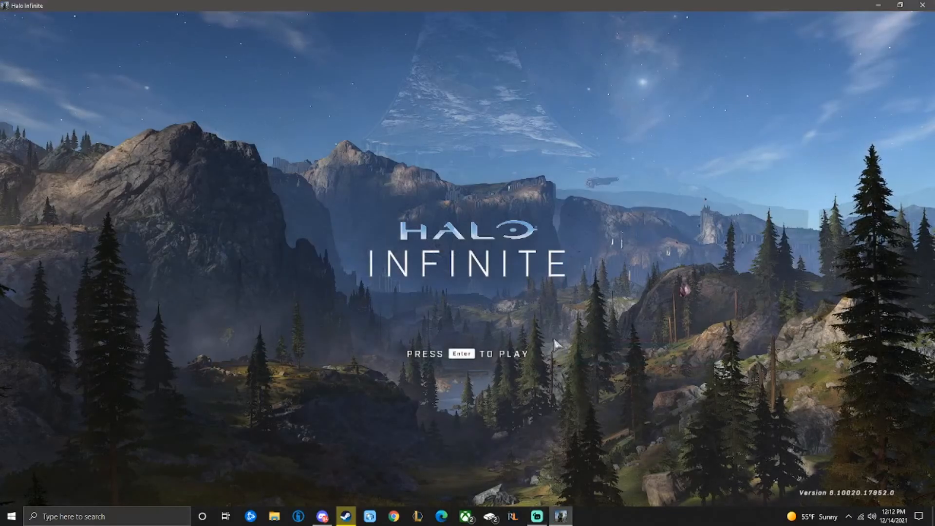
Step: Start Halo Infinite from the title screen and reach the Multiplayer Quick Play menu
key(enter)
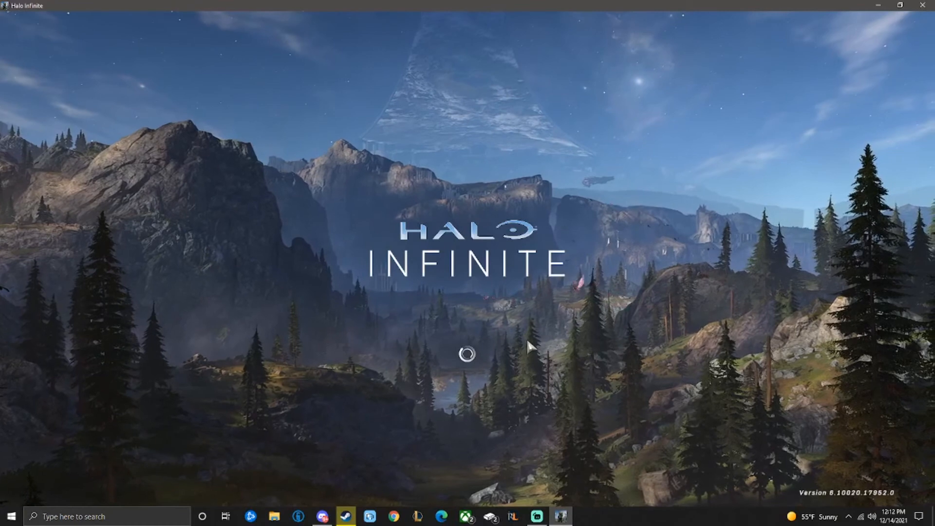
mouse_move(518, 345)
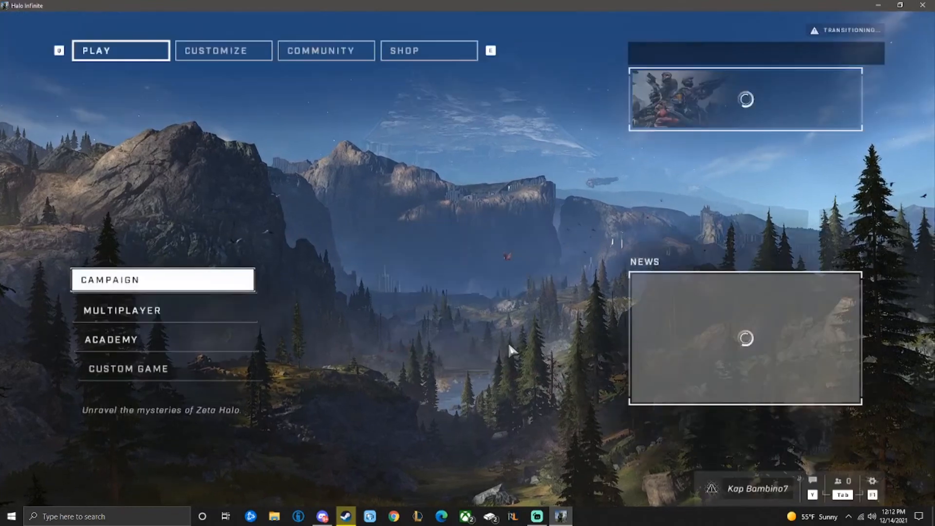
click(120, 310)
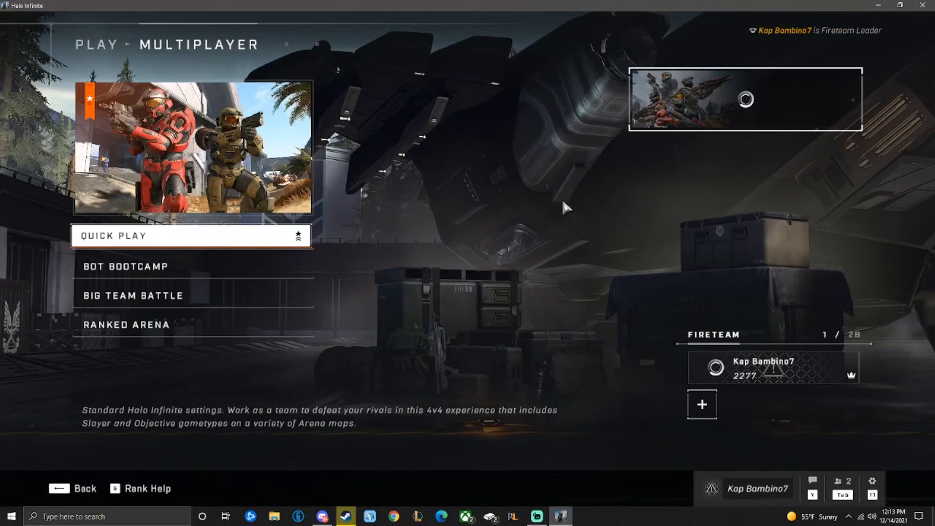
click(115, 236)
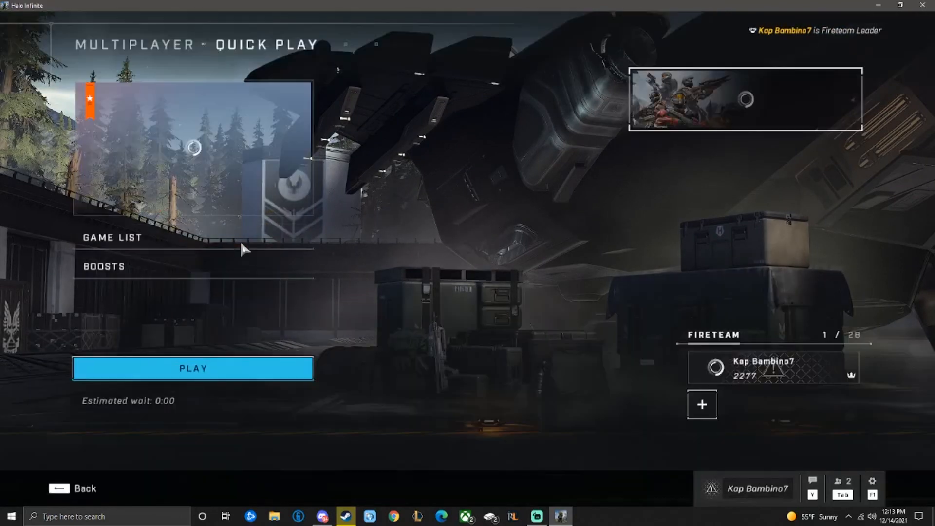